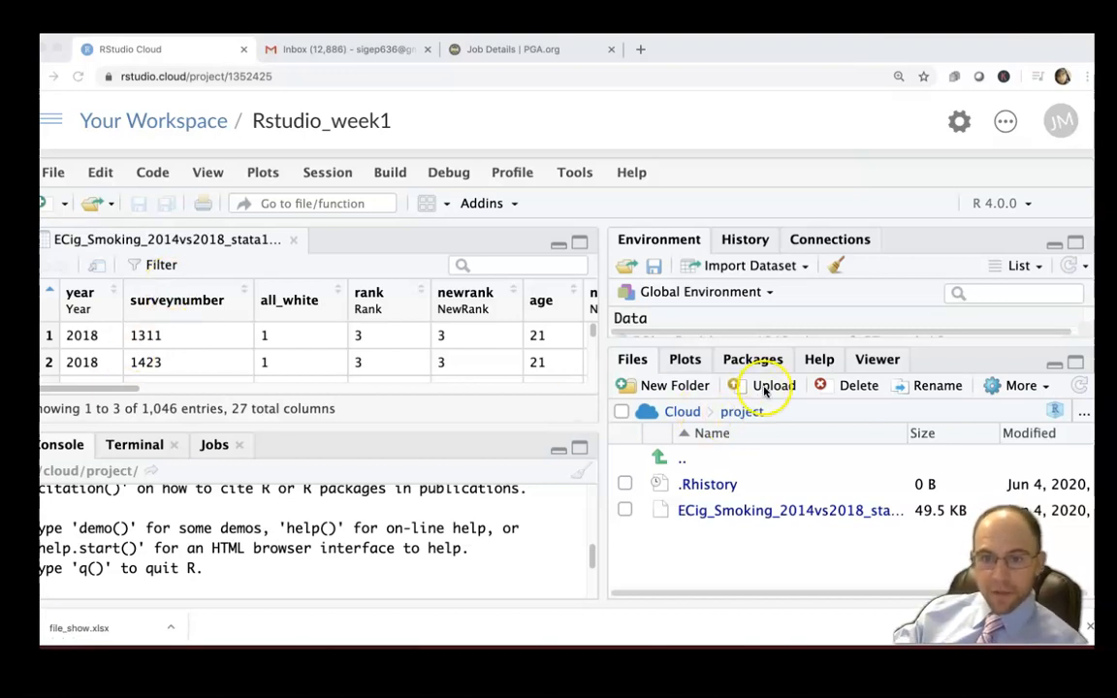
mouse_move(818, 430)
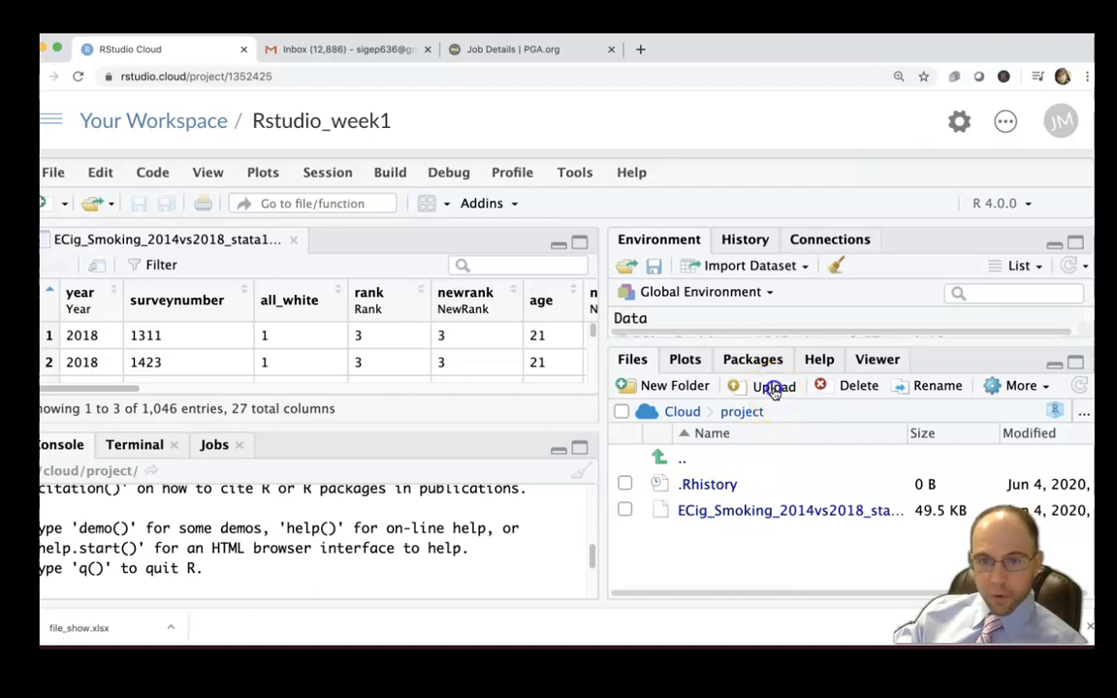
Search the computer for '.sav' files, filter to SPSS Statistics data documents, and choose 1990_LifeExpectSPSS.sav
left_click(771, 384)
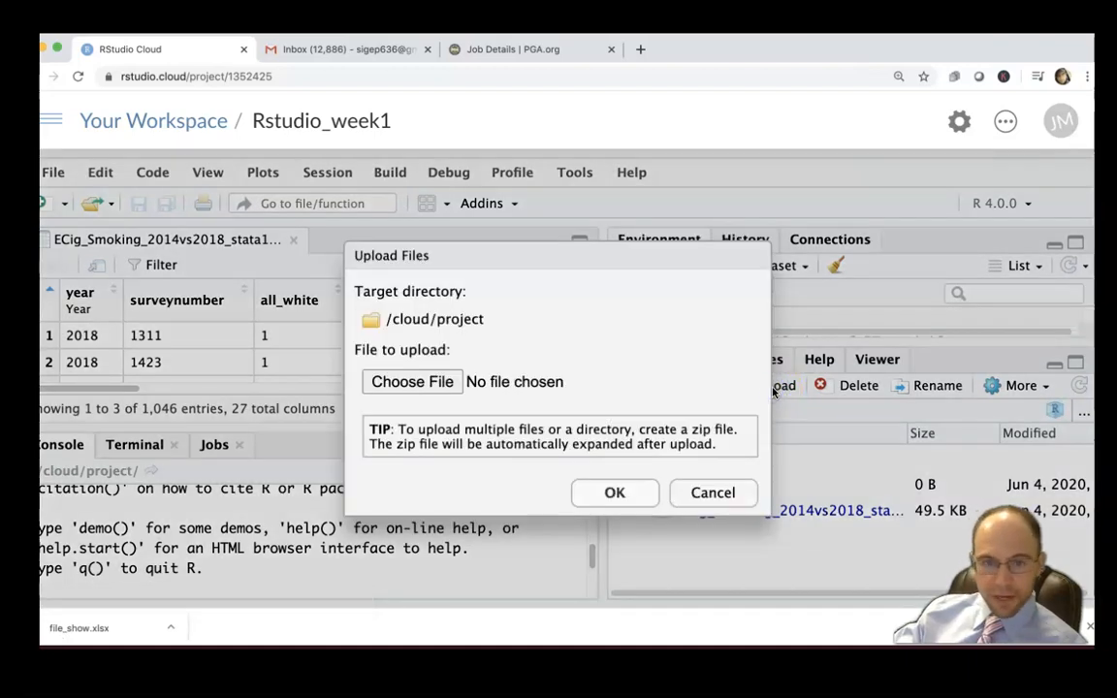
mouse_move(539, 442)
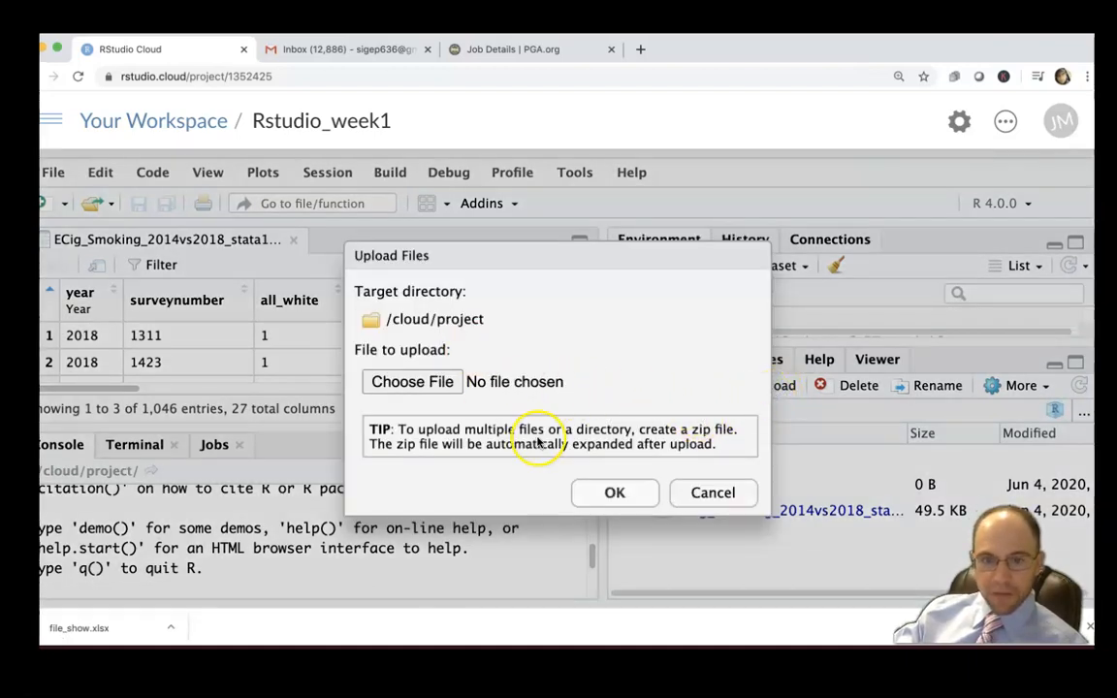
mouse_move(492, 407)
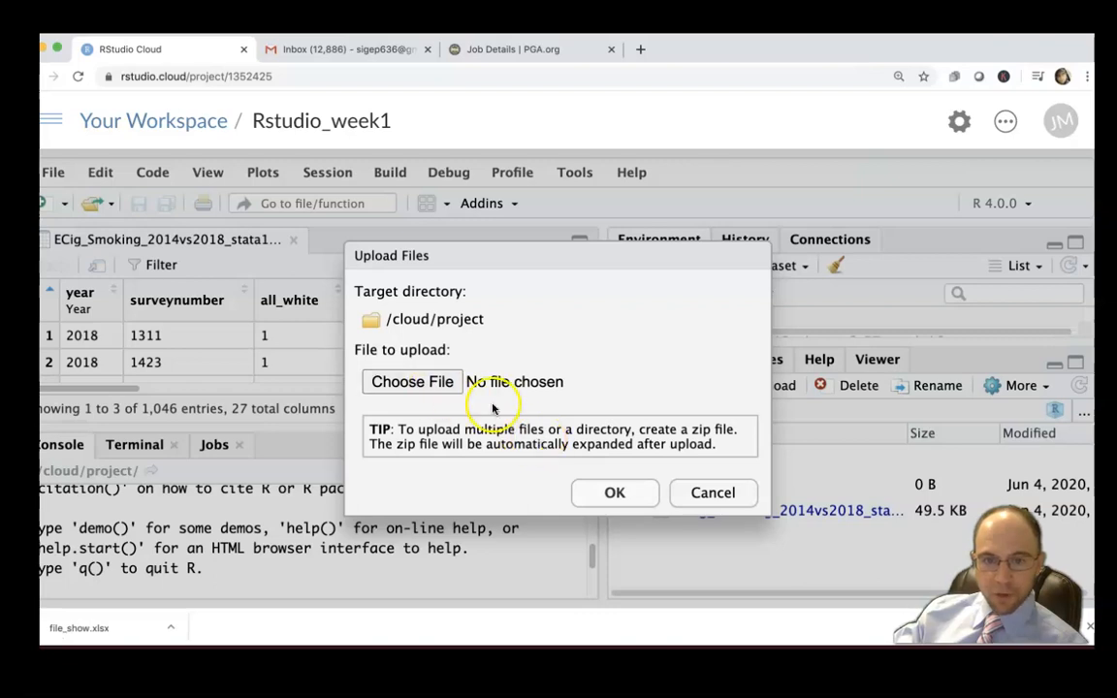
left_click(411, 380)
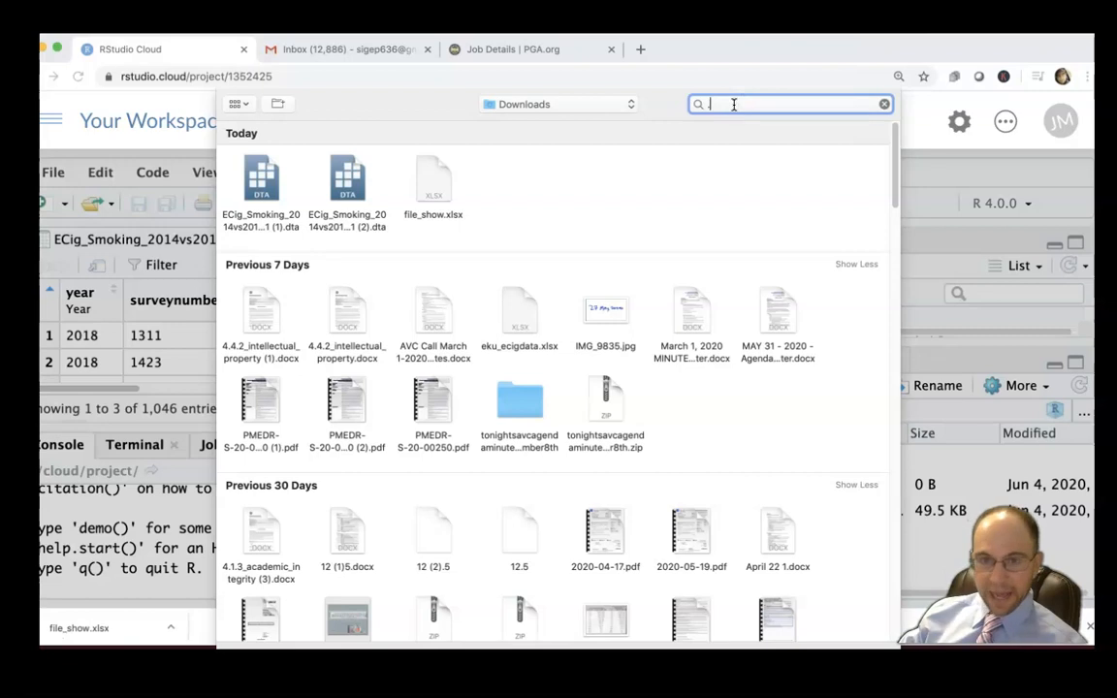
type(".sav")
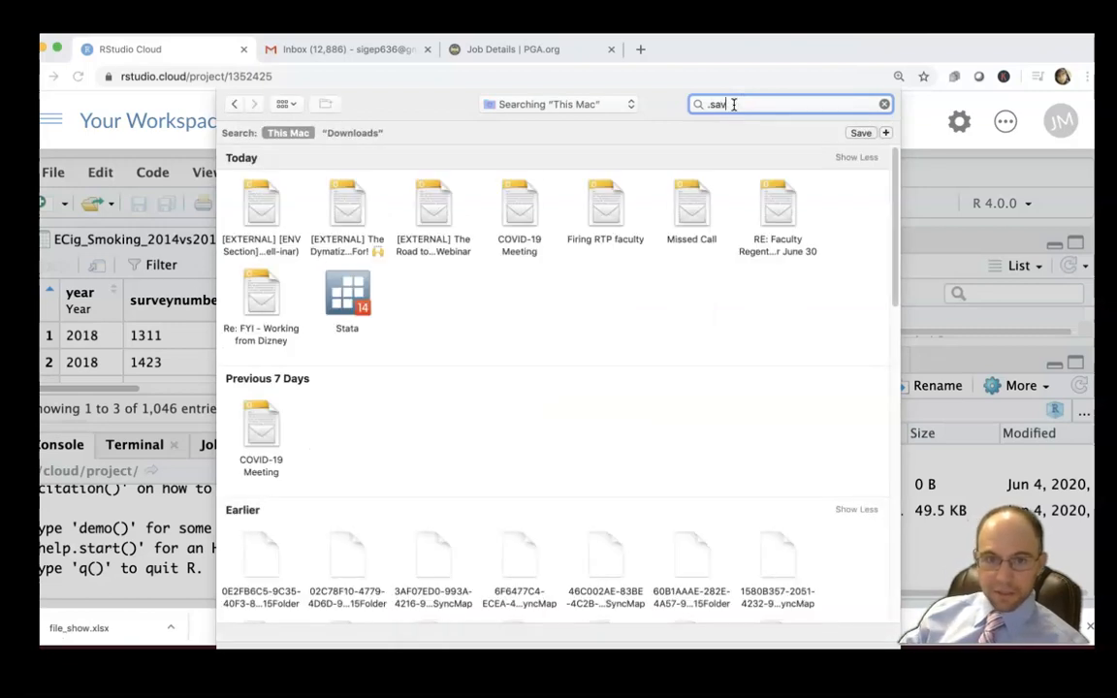
type(".sav")
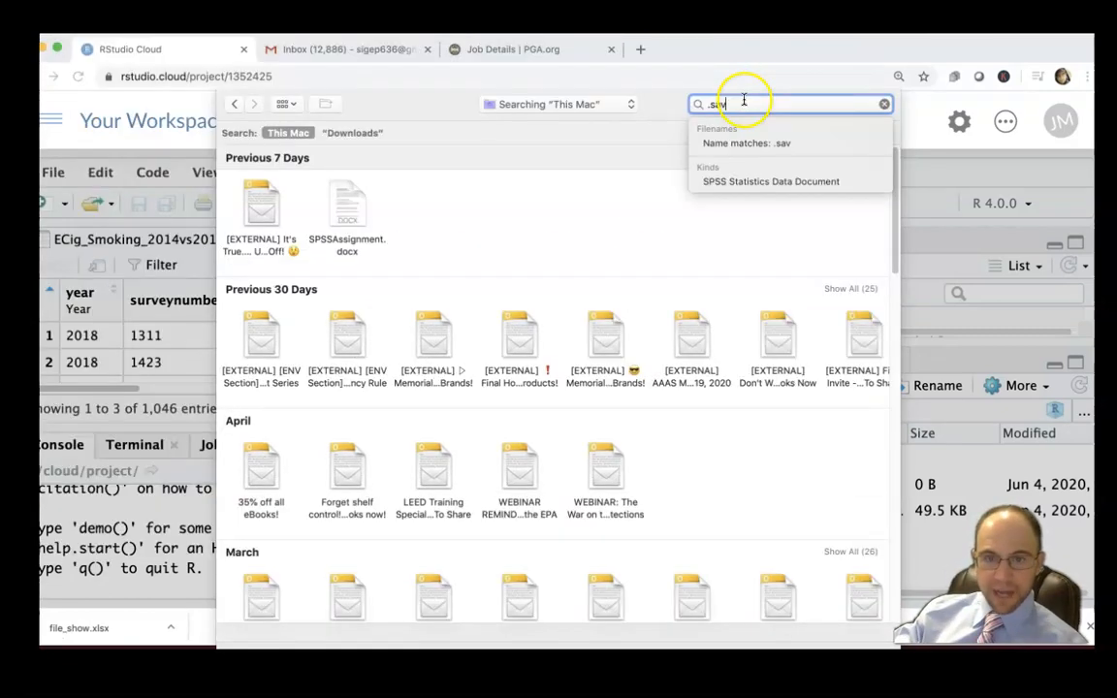
left_click(771, 182)
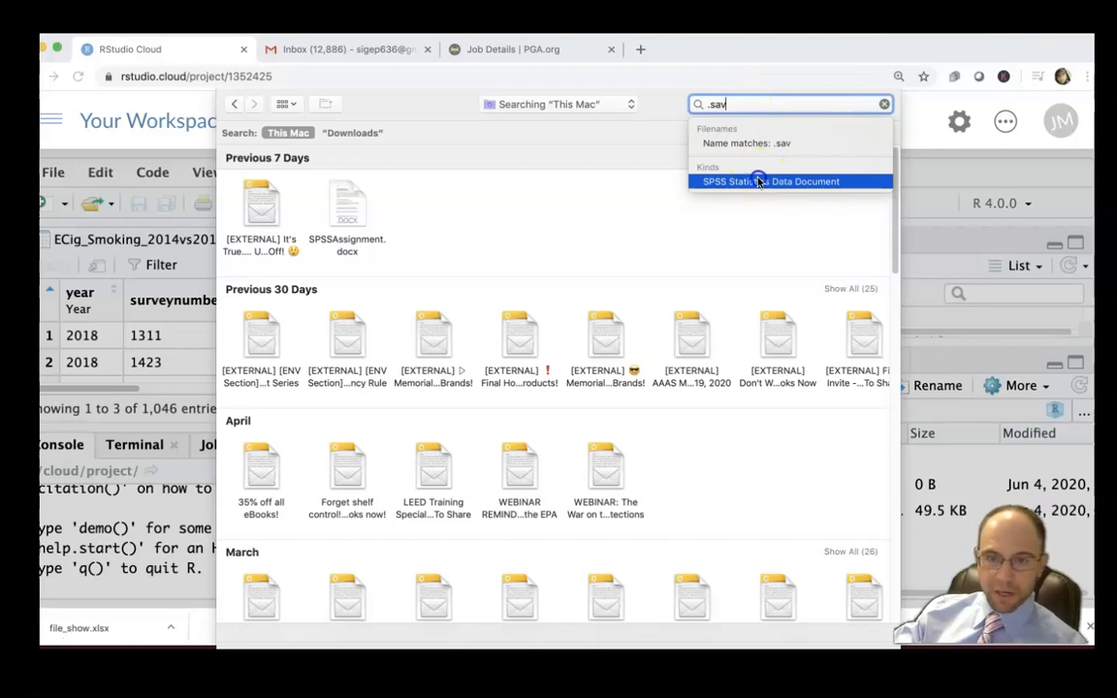
left_click(771, 183)
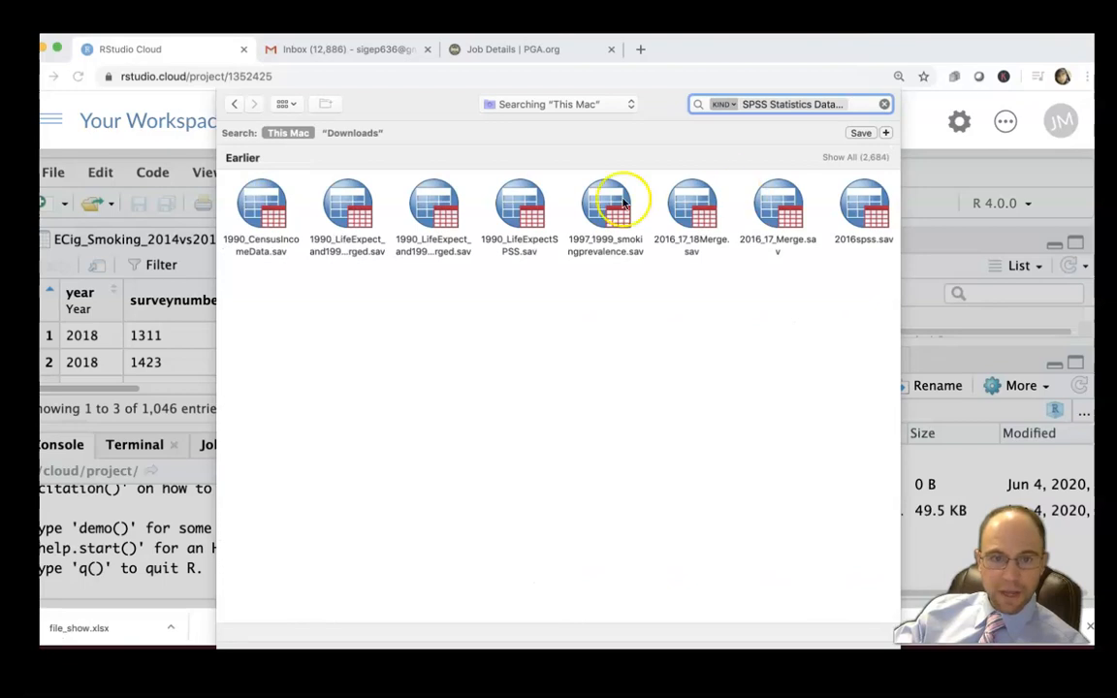
mouse_move(758, 198)
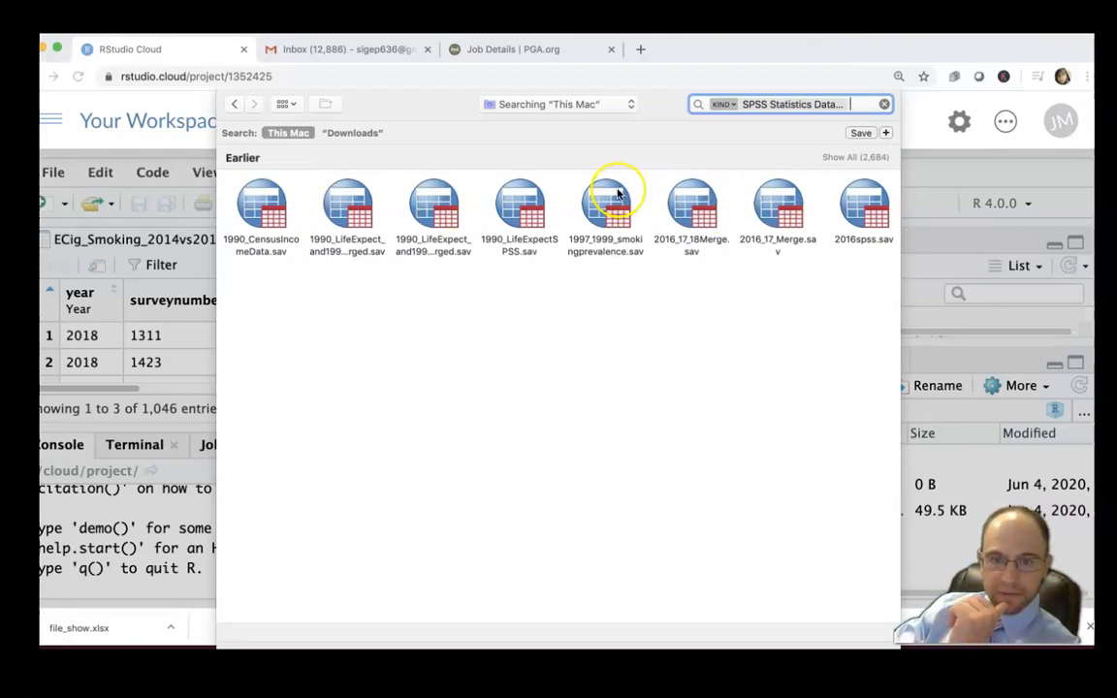
mouse_move(520, 191)
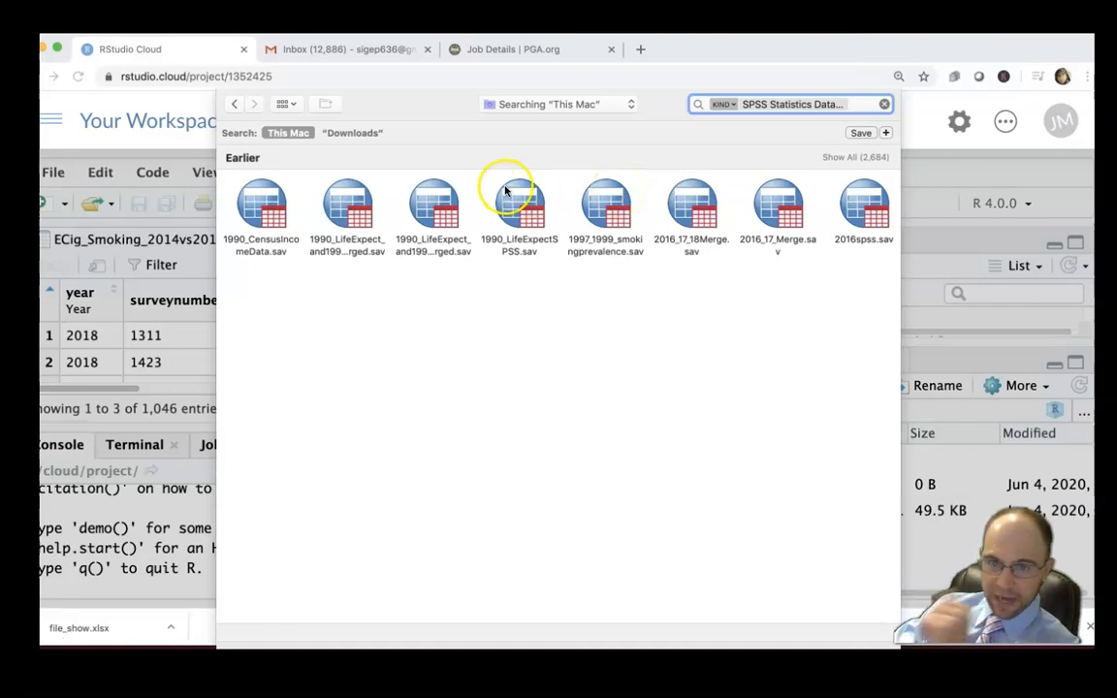
left_click(520, 204)
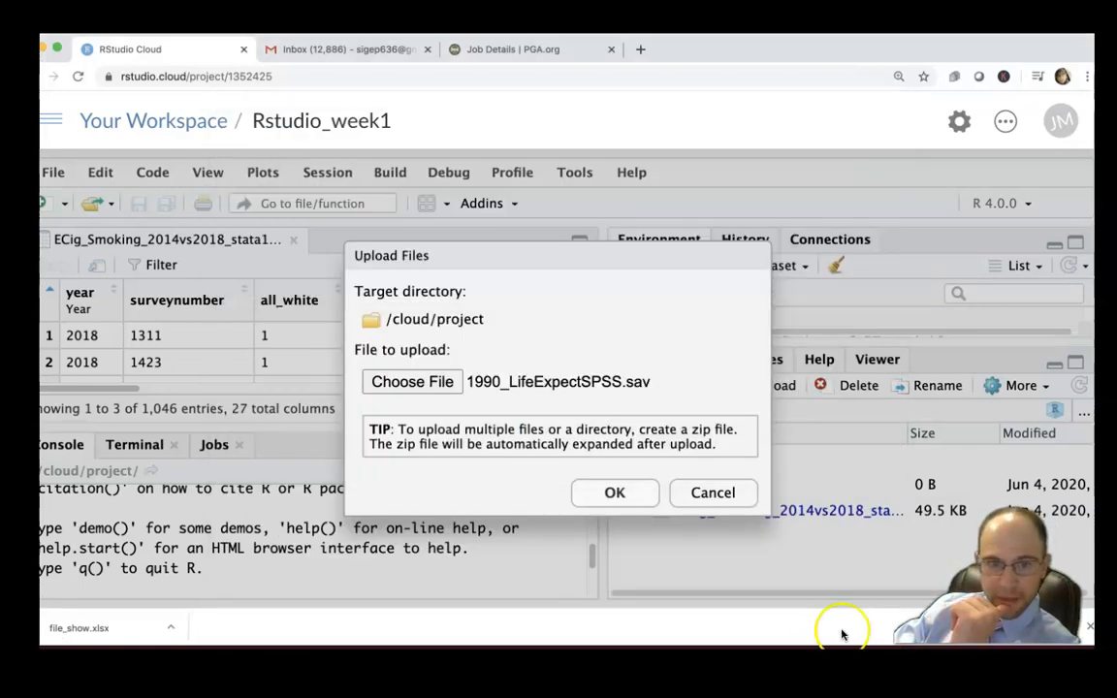
Confirm the upload so 1990_LifeExpectSPSS.sav is sent to /cloud/project
left_click(614, 492)
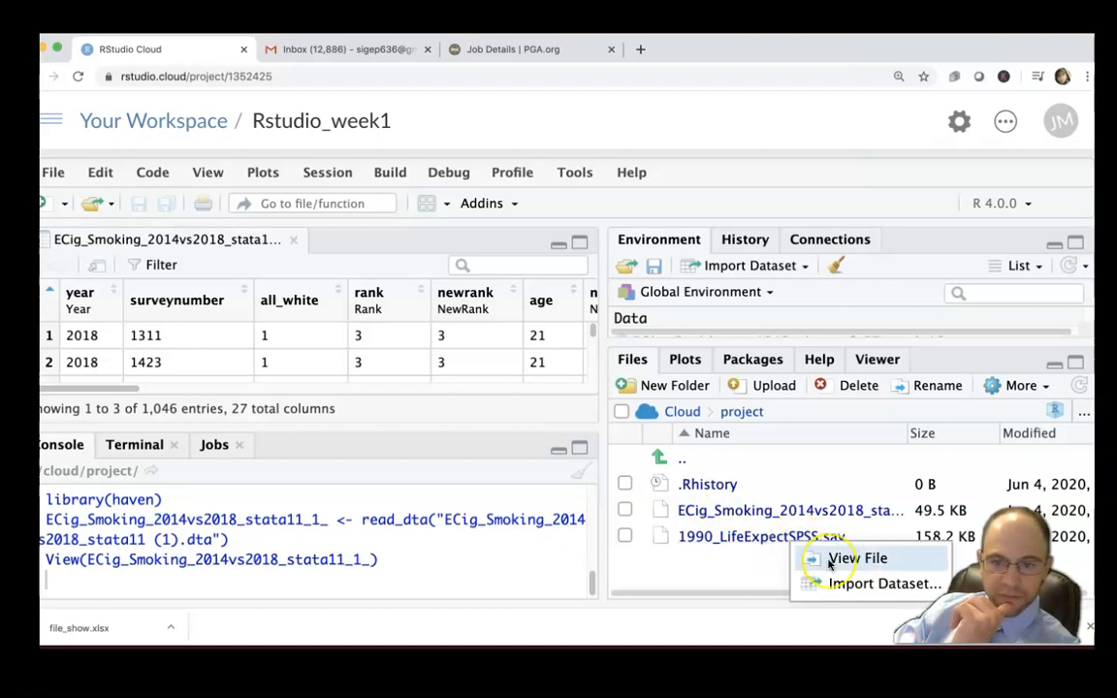
mouse_move(697, 628)
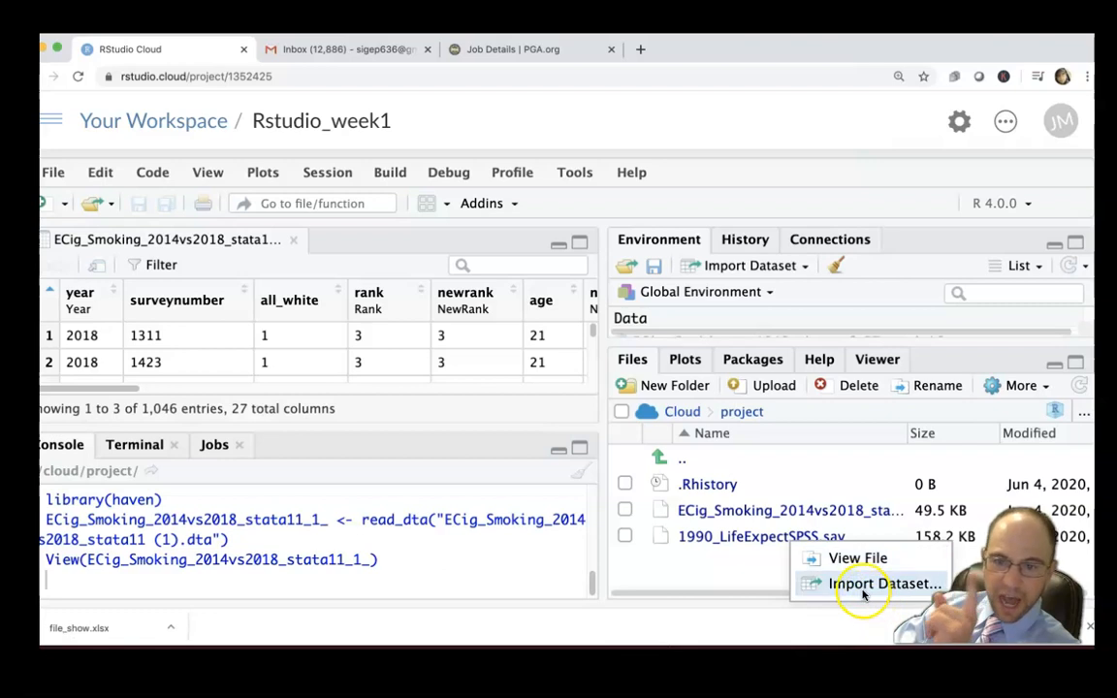
Import the SPSS file as X1990_LifeExpectSPSS with the preview loaded and Open Data Viewer kept on
left_click(884, 582)
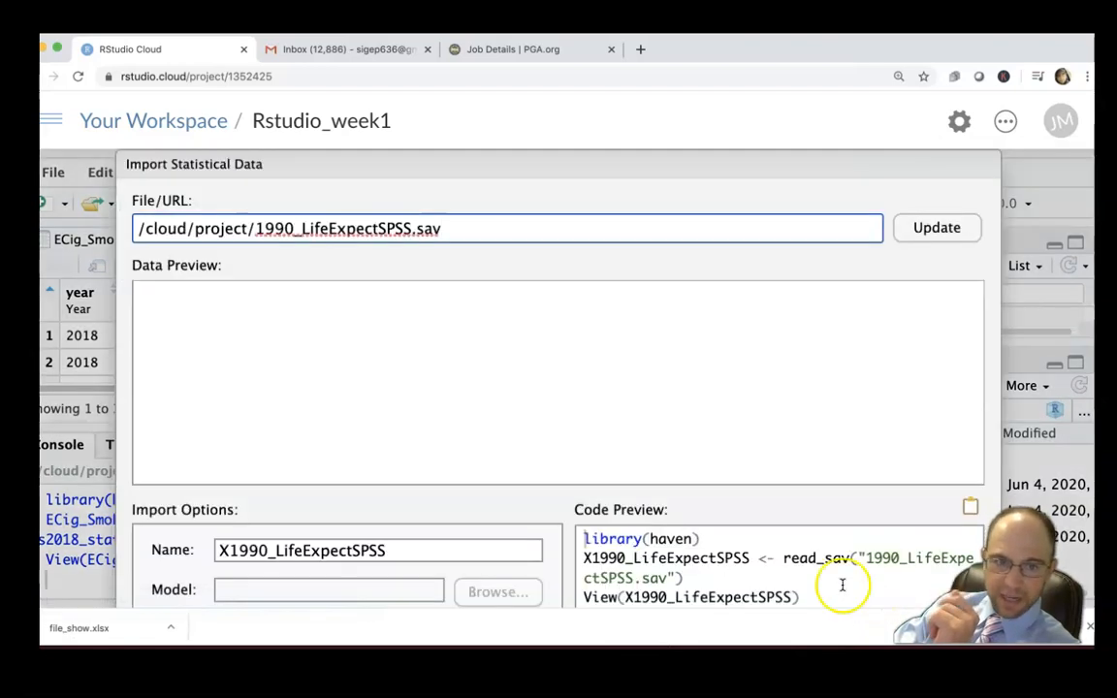
left_click(934, 226)
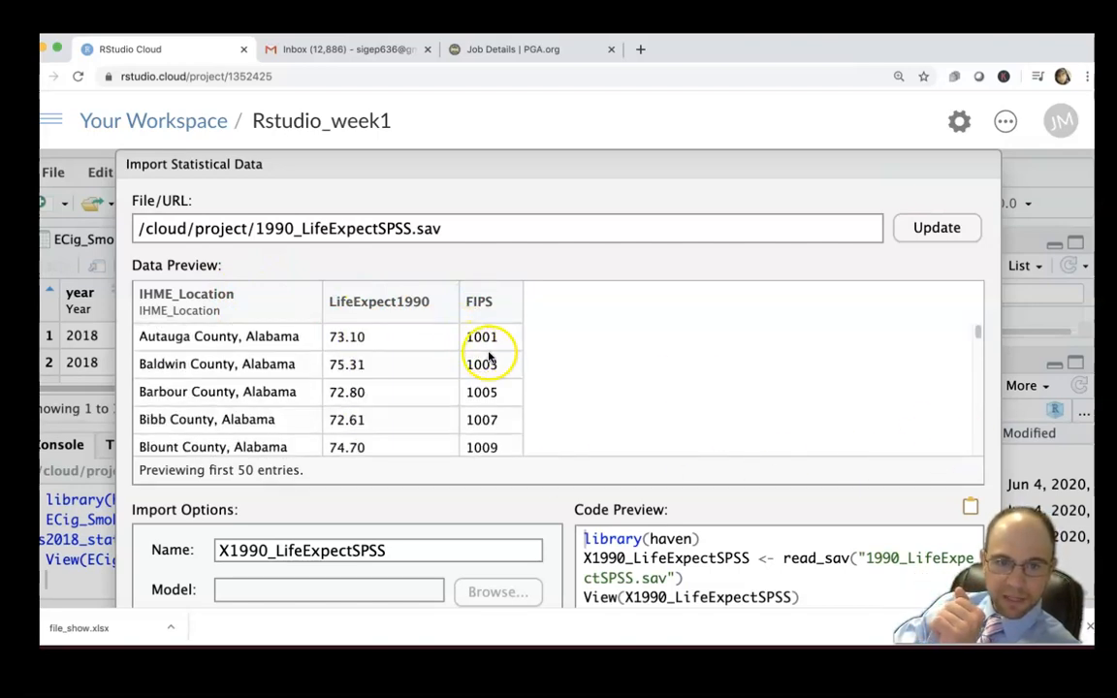
mouse_move(977, 434)
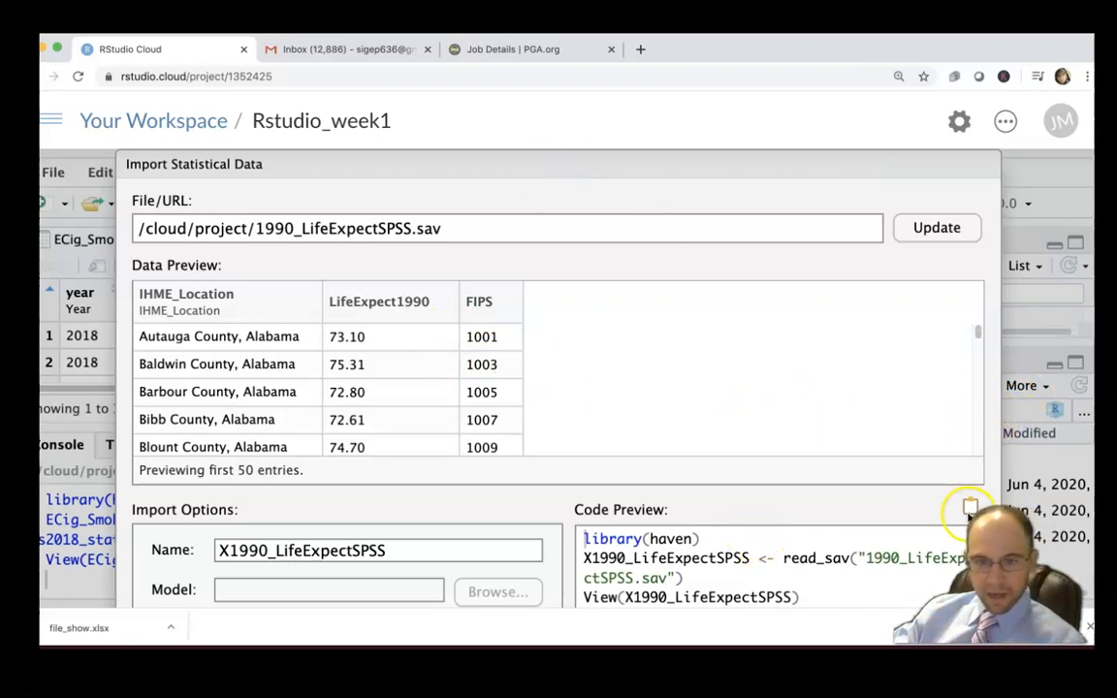
mouse_move(824, 124)
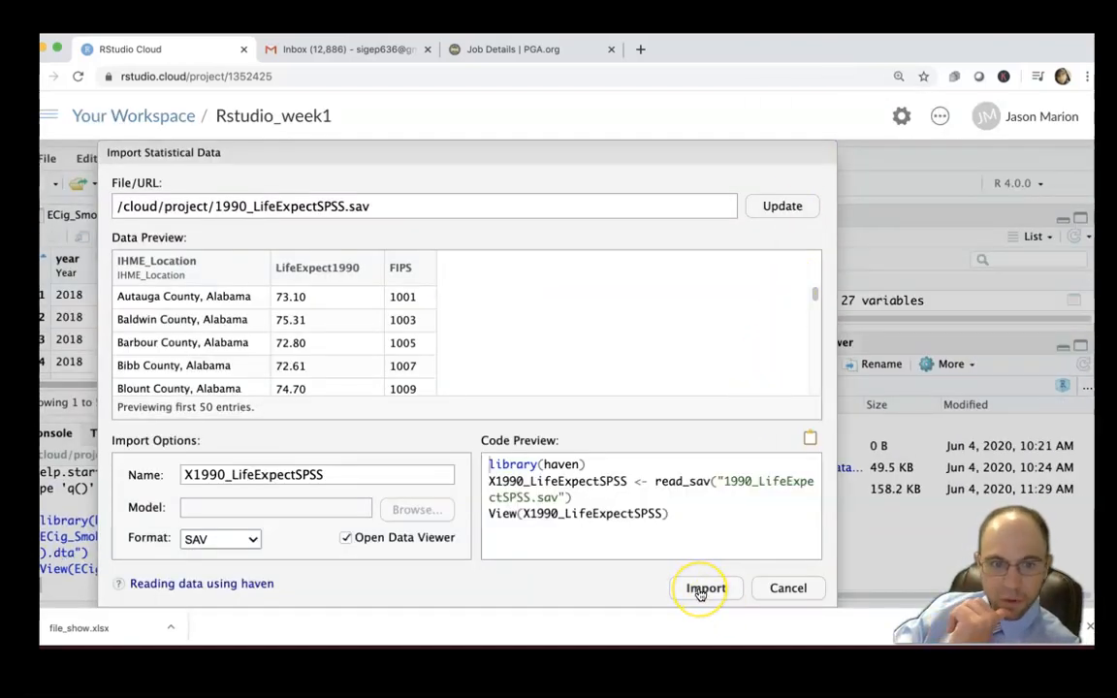
left_click(706, 588)
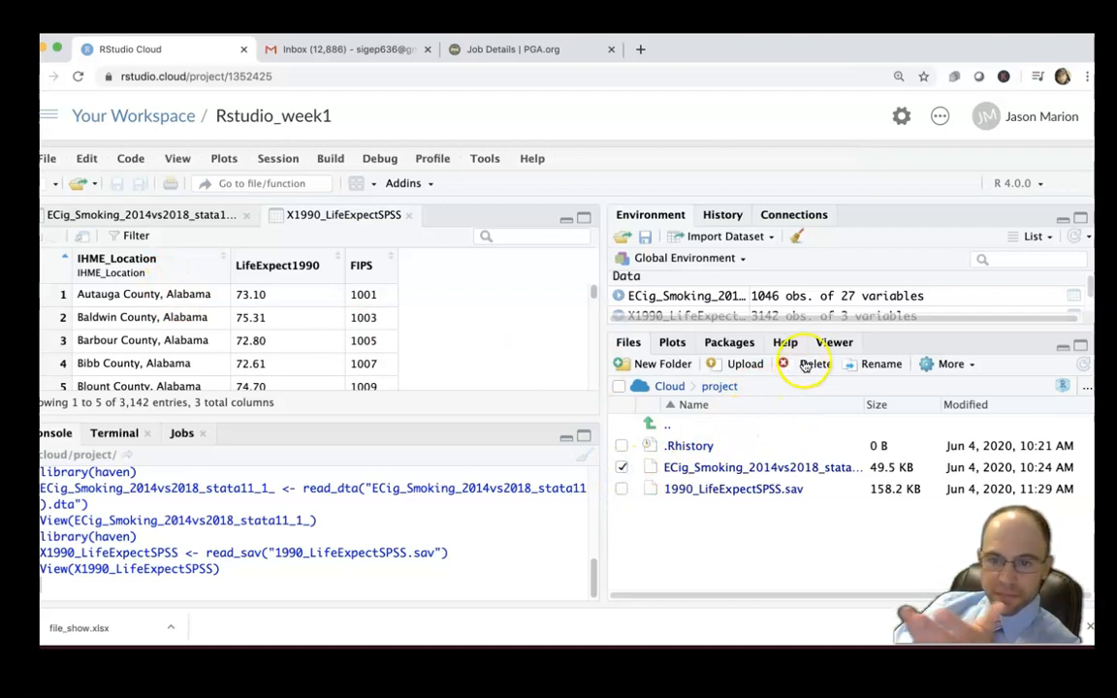
Deselect the ECig smoking file and start a new upload to /cloud/project
left_click(621, 467)
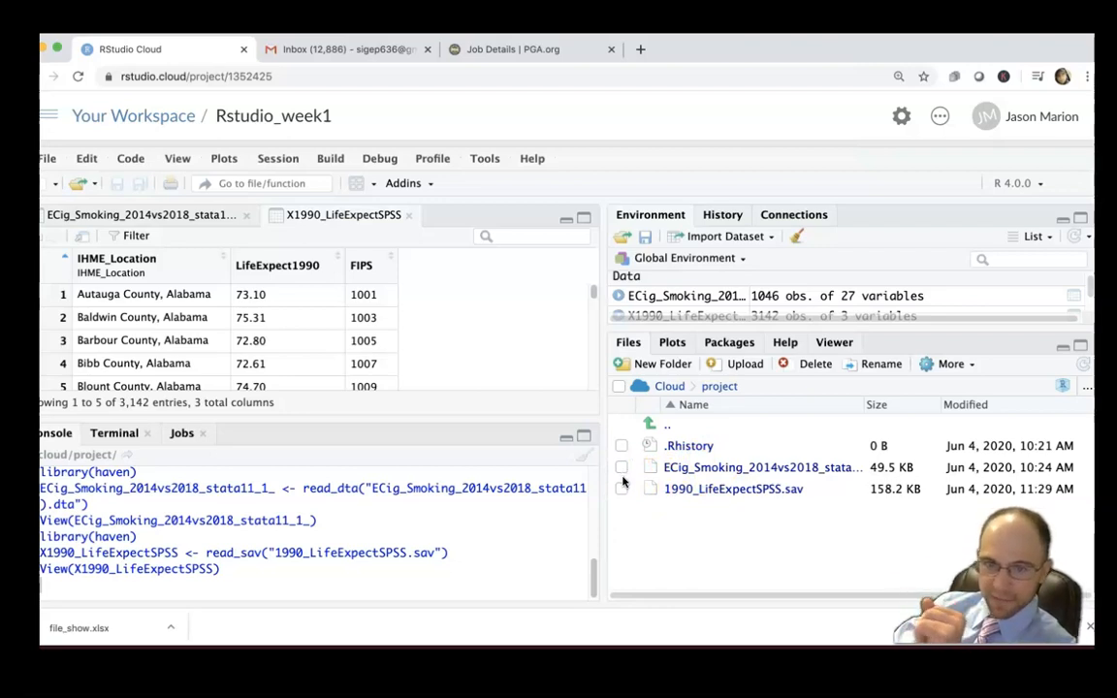
left_click(745, 365)
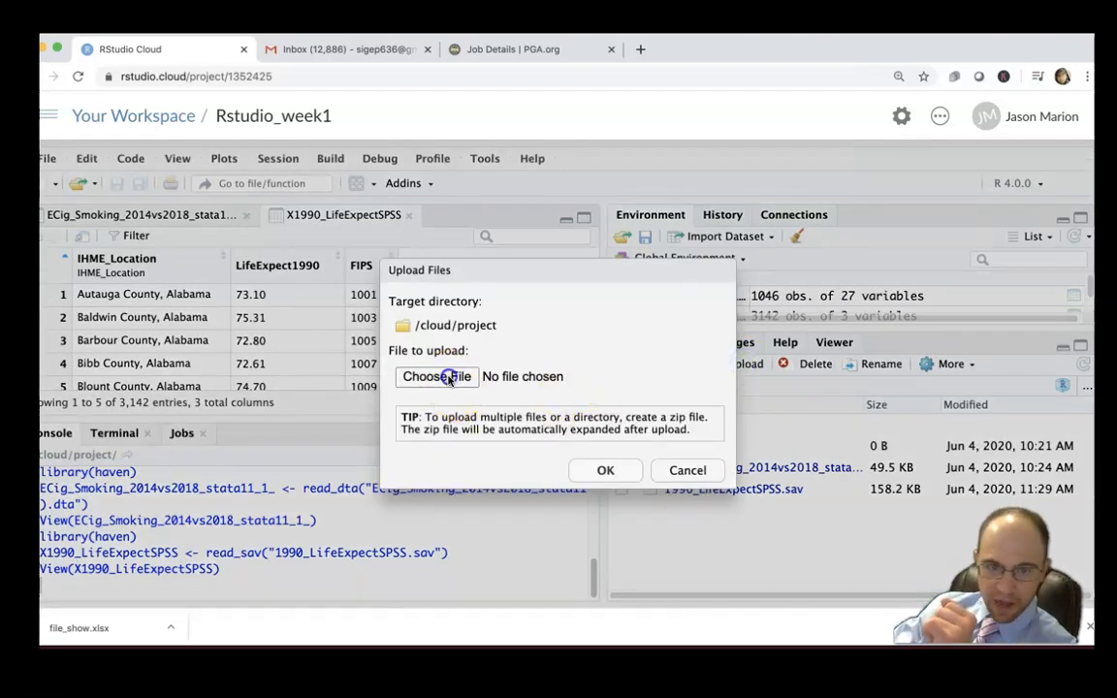
Choose county_health_facts_2019data.xlsx from the computer and upload it to the project folder
left_click(436, 376)
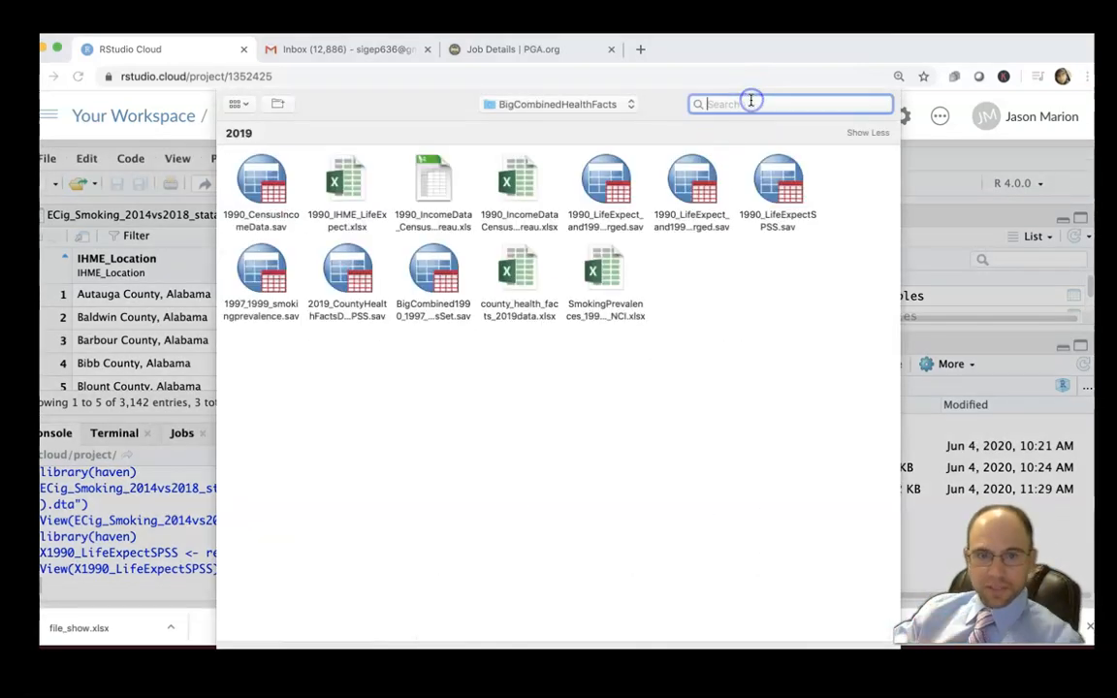
mouse_move(524, 116)
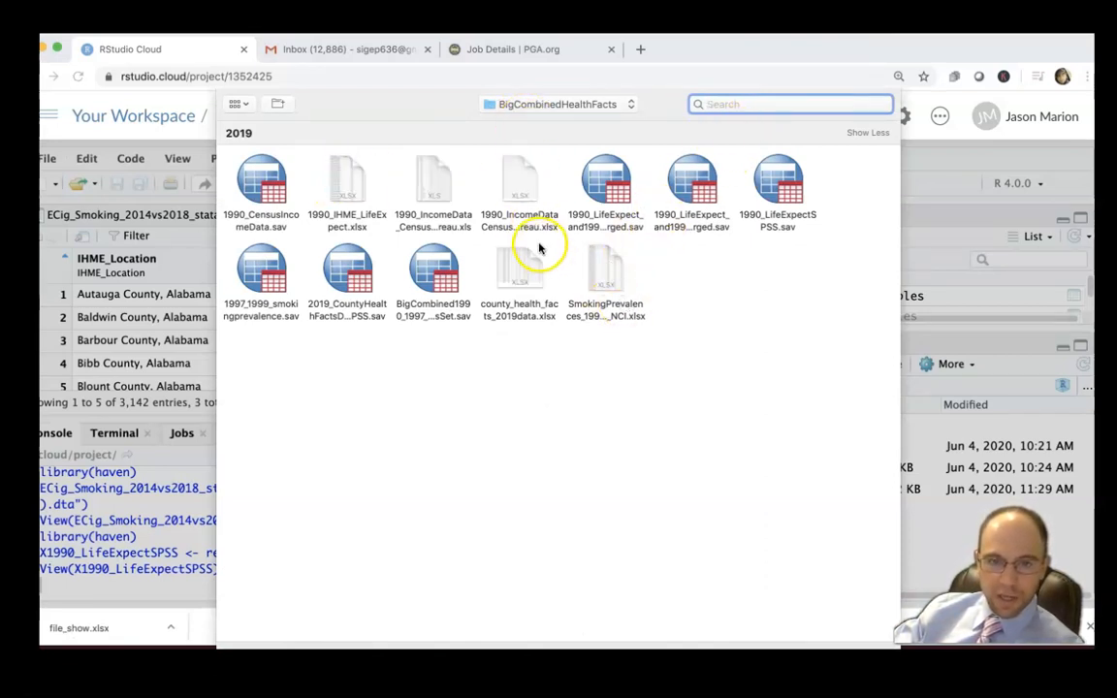
left_click(519, 267)
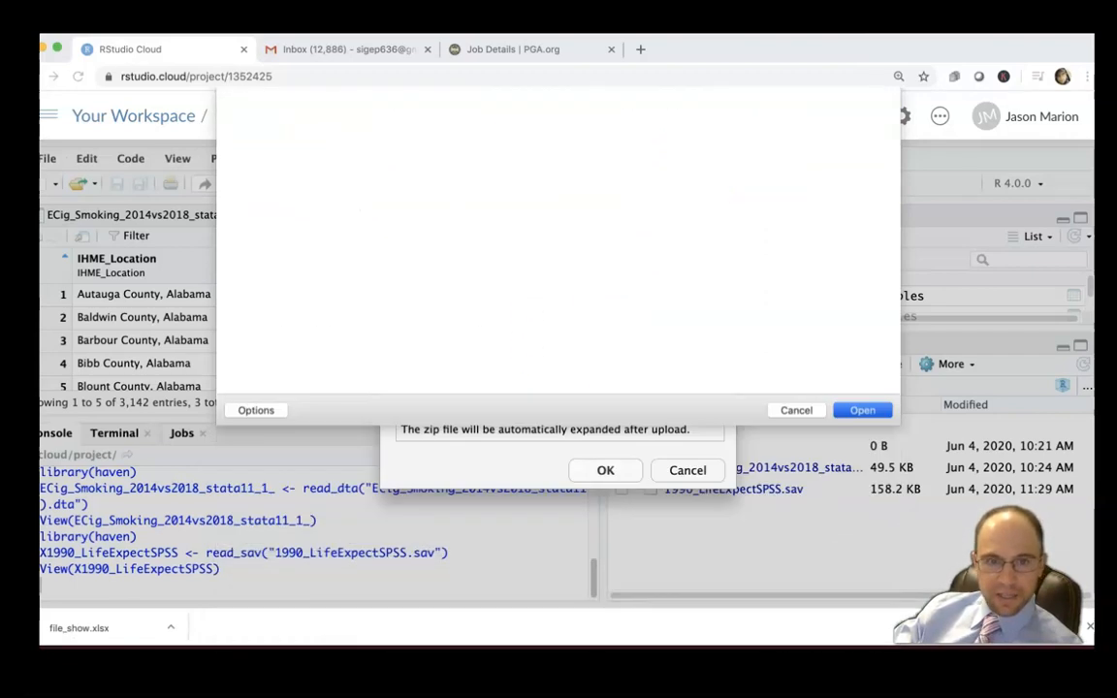
left_click(604, 471)
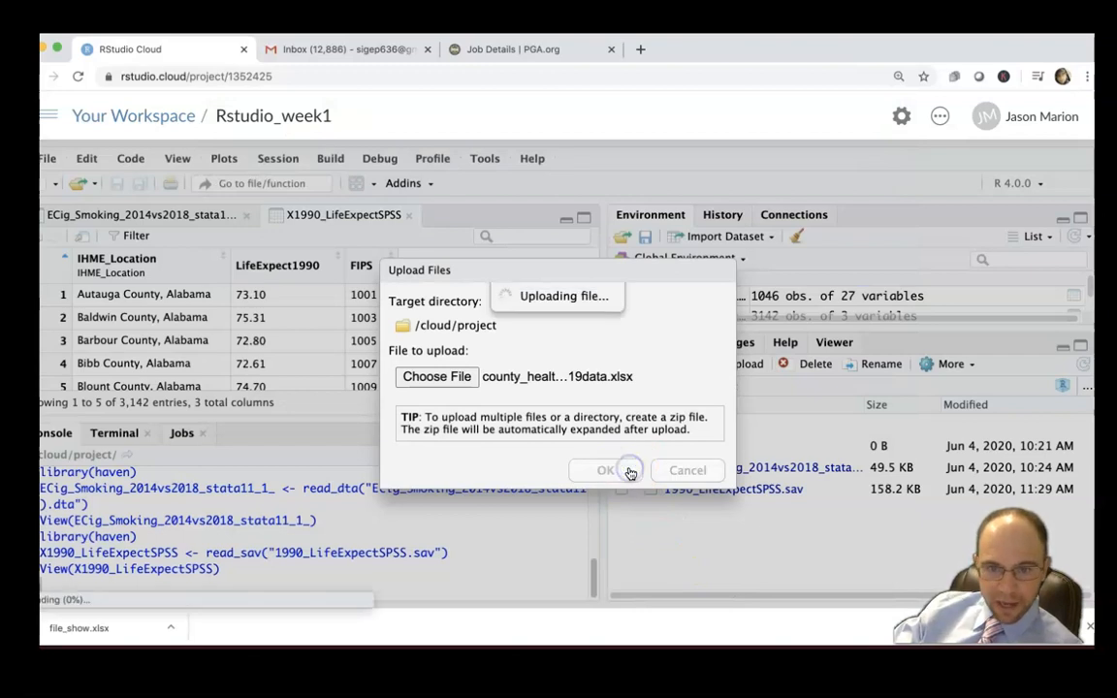
left_click(605, 471)
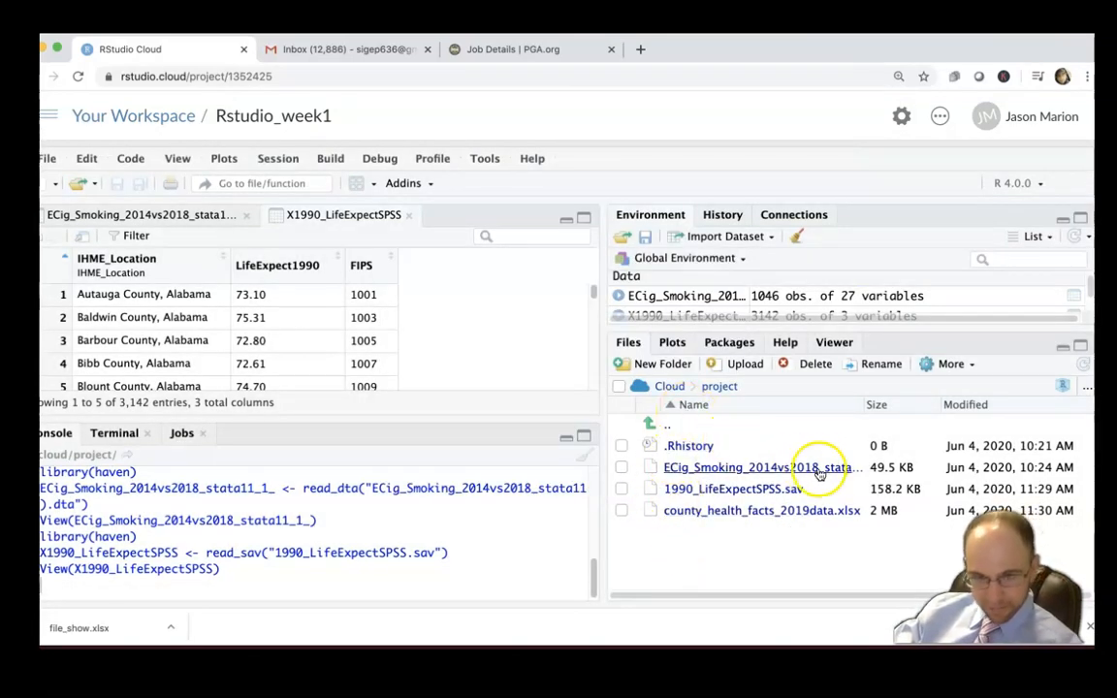
mouse_move(740, 510)
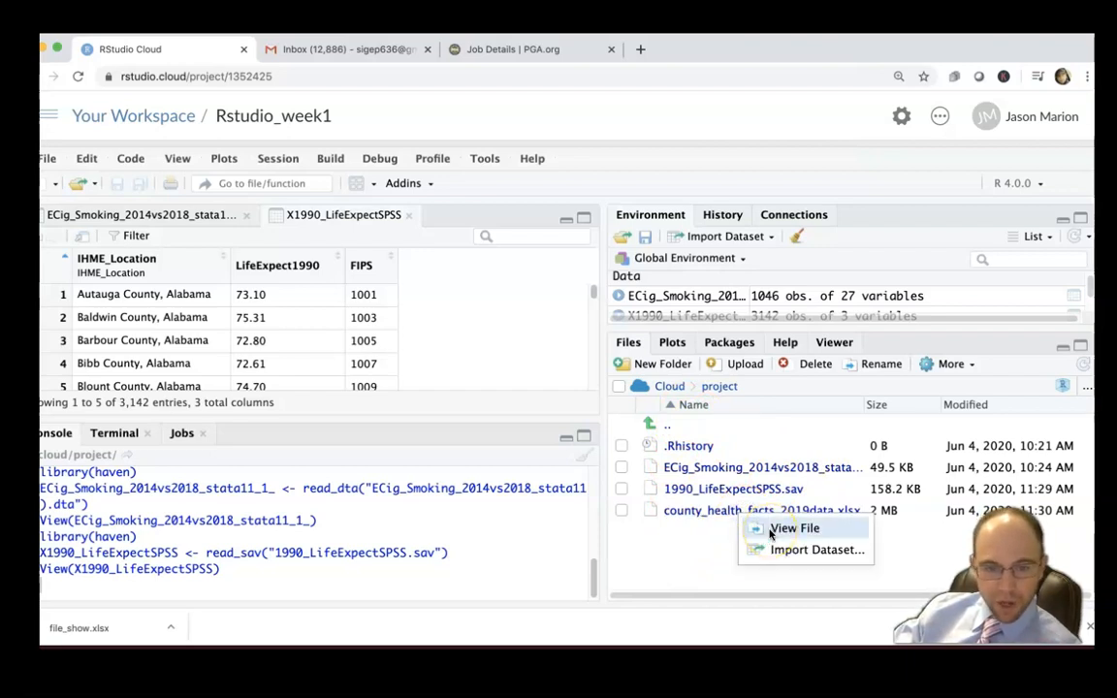
mouse_move(714, 511)
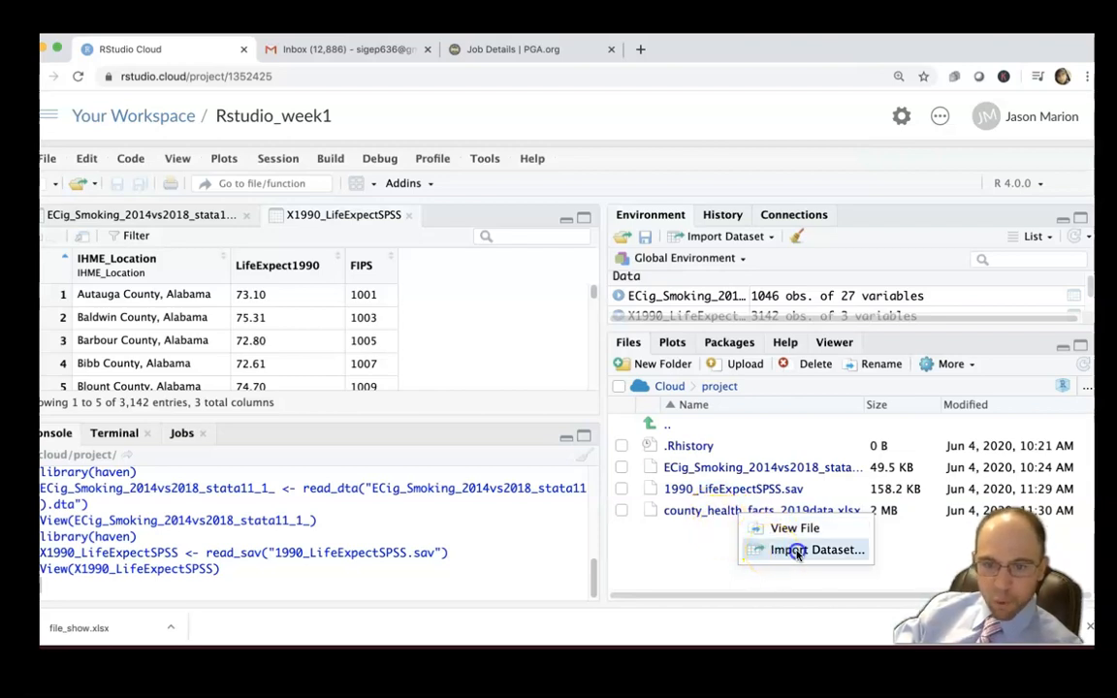
Start a dataset import of county_health_facts_2019data.xlsx, triggering the readxl update prompt
left_click(817, 550)
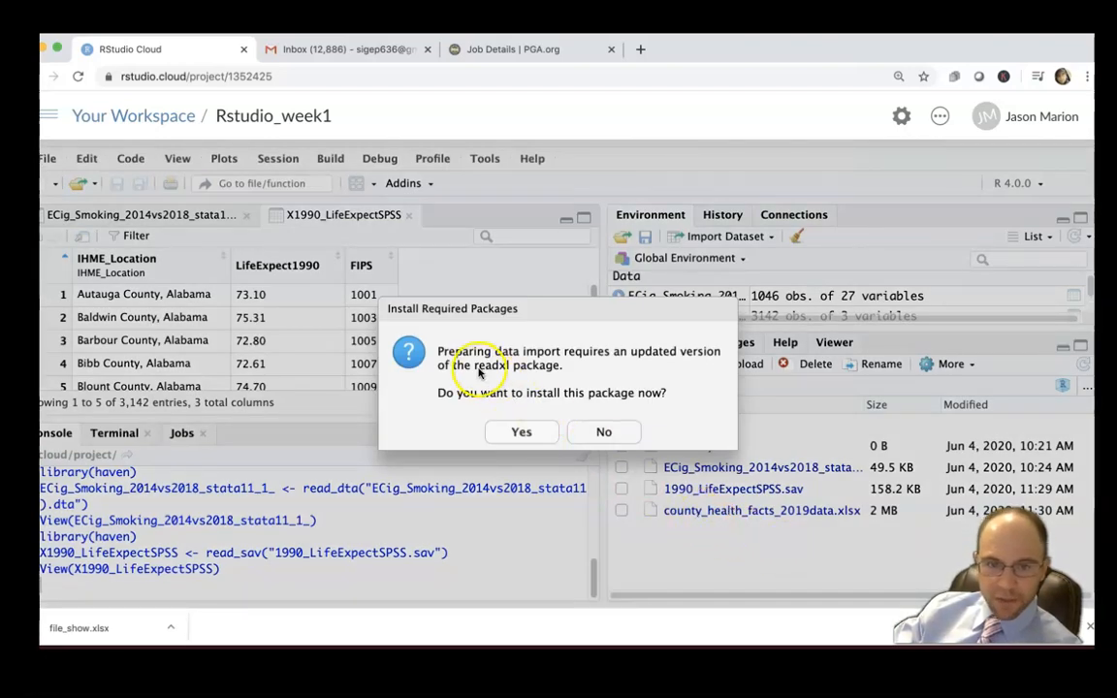
Agree to install the updated readxl package so the Excel import form opens
left_click(520, 430)
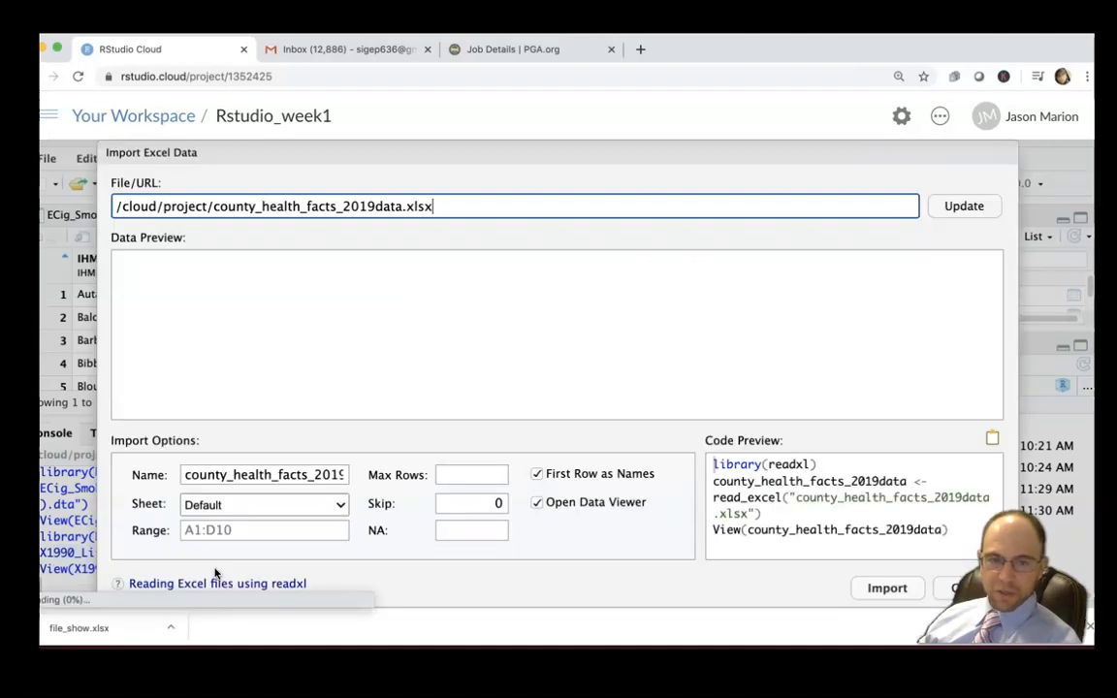
Load the spreadsheet preview and import it as county_health_facts_2019data with the data viewer opening
left_click(961, 205)
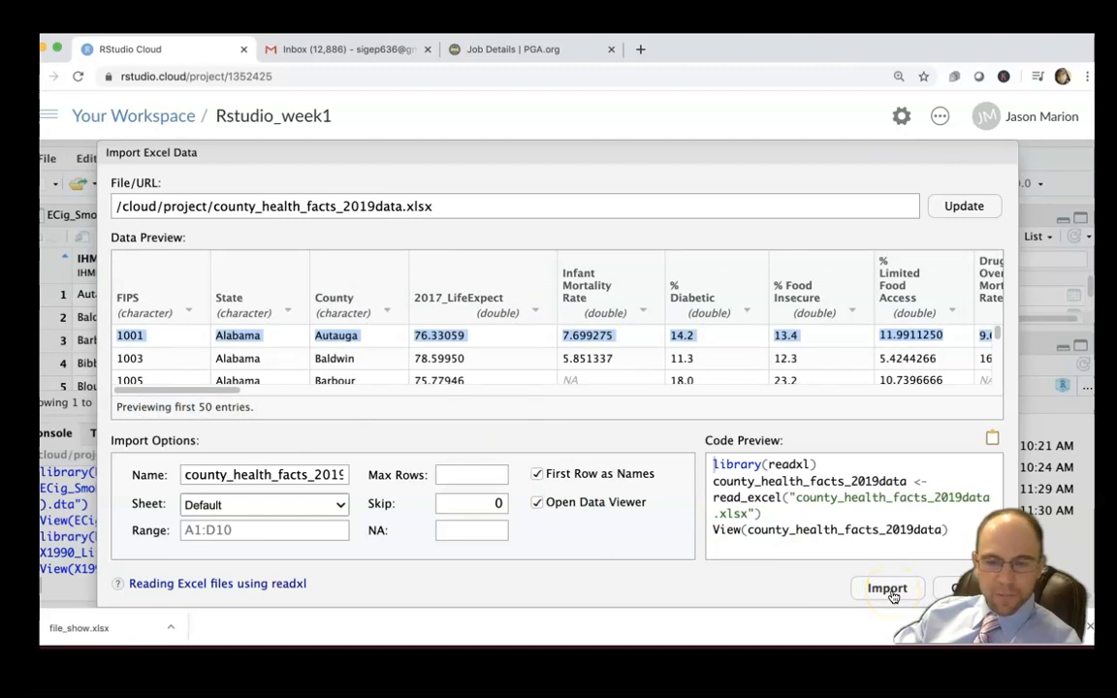
left_click(884, 590)
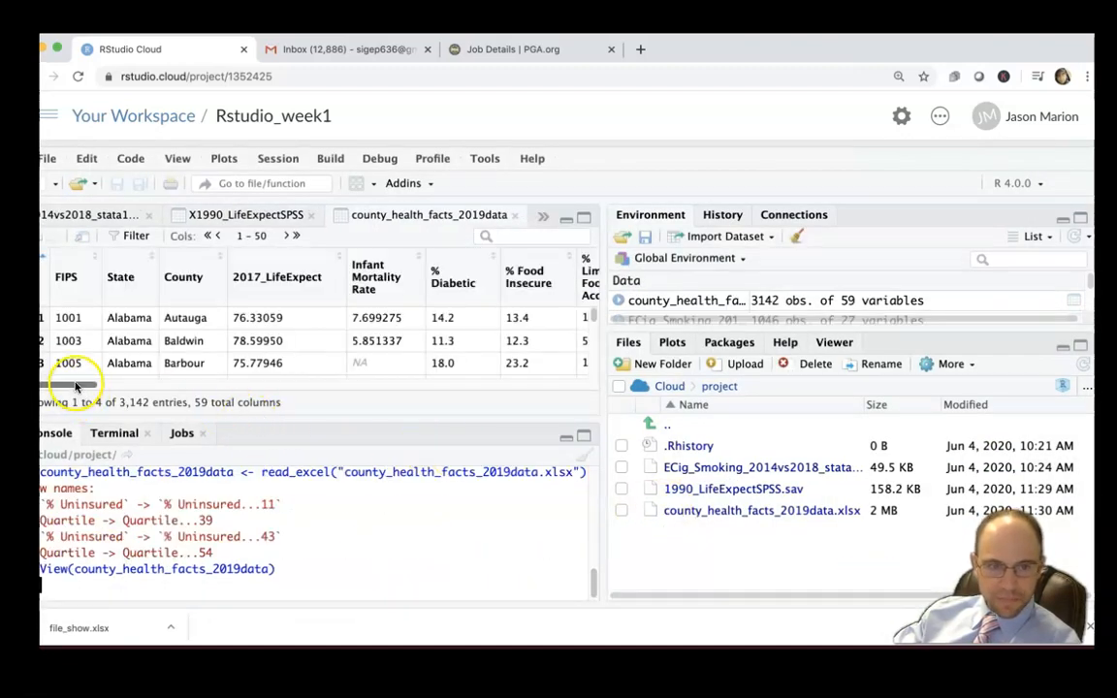
Scroll the data viewer sideways to the later columns such as teen birth, uninsured and unemployment rates
left_click_drag(78, 384, 520, 385)
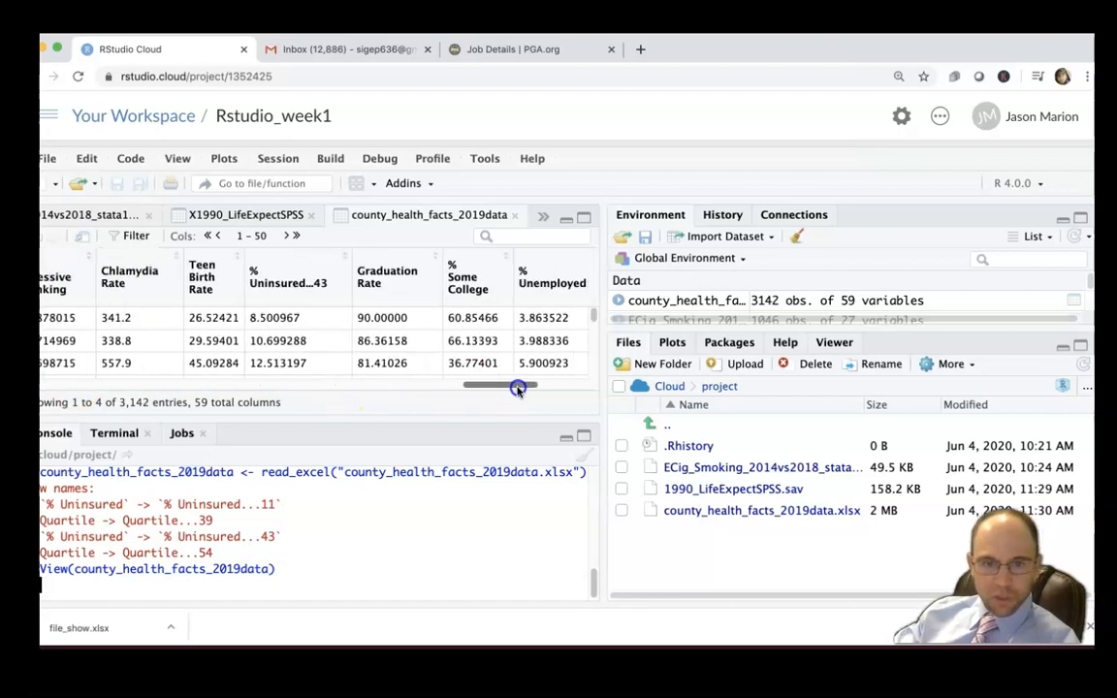